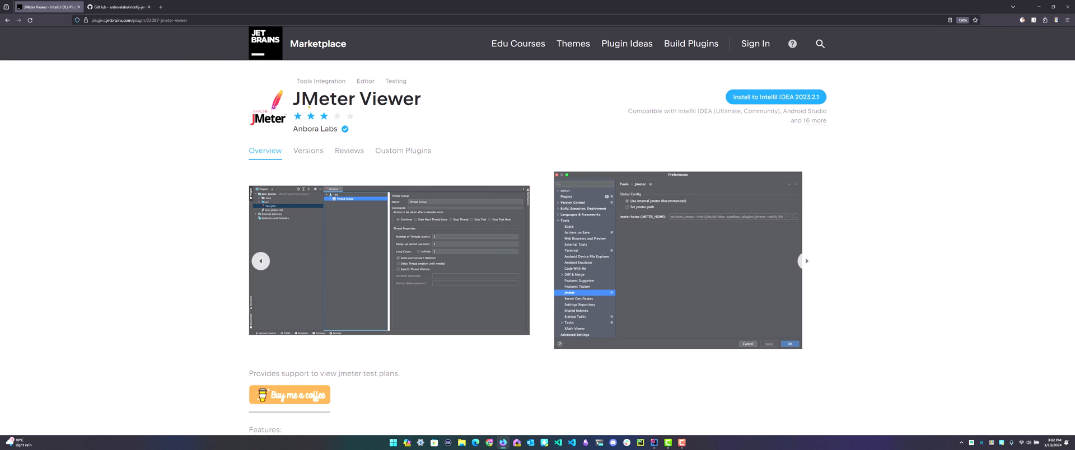
Step: Read the JMeter Viewer plugin overview on JetBrains Marketplace, then switch to its GitHub repository
{"action": "double_click", "coordinate": [356, 98]}
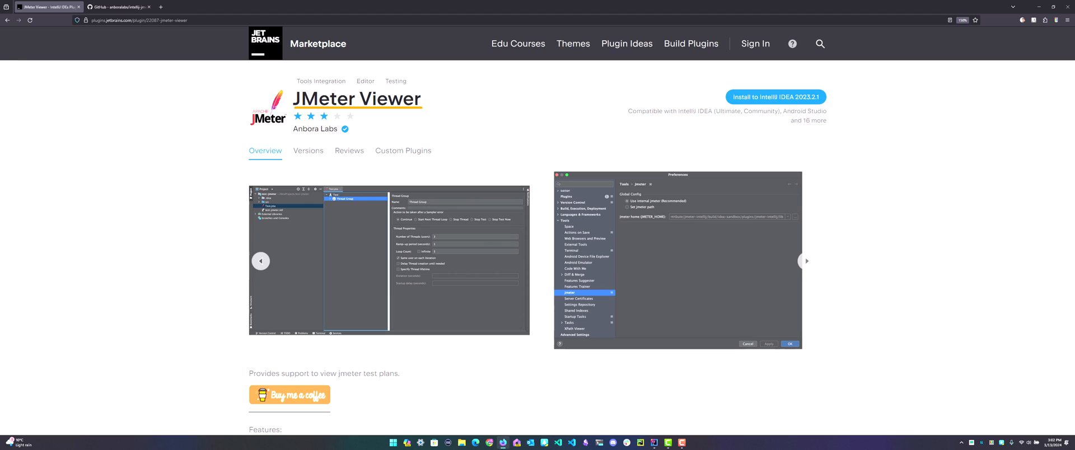
{"action": "mouse_move", "coordinate": [357, 98]}
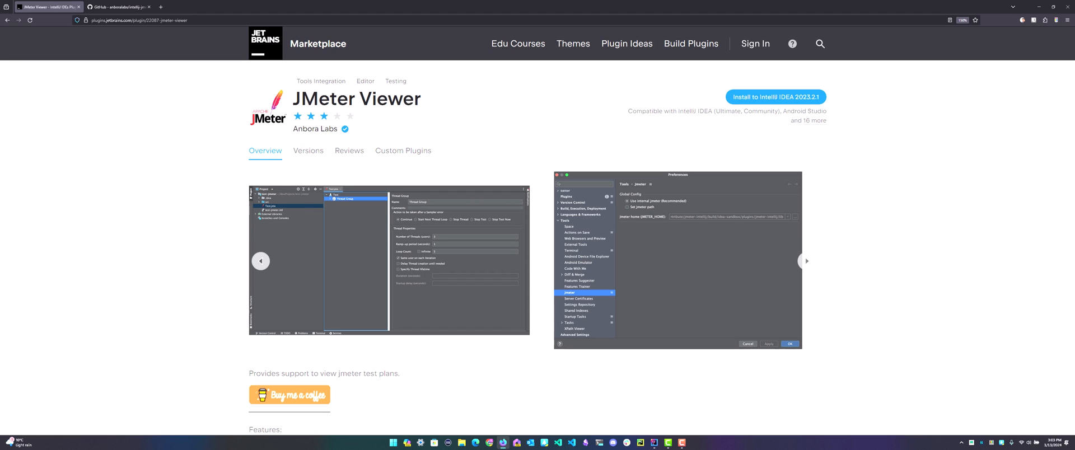
{"action": "left_click", "coordinate": [116, 6]}
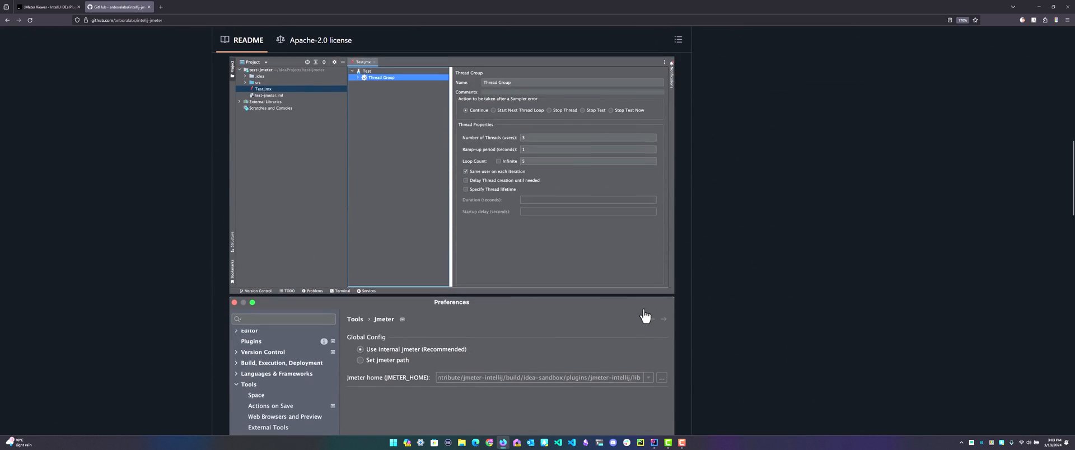
Step: Switch from the intellij-jmeter README to the IntelliJ IDEA examples project
{"action": "left_click", "coordinate": [251, 340]}
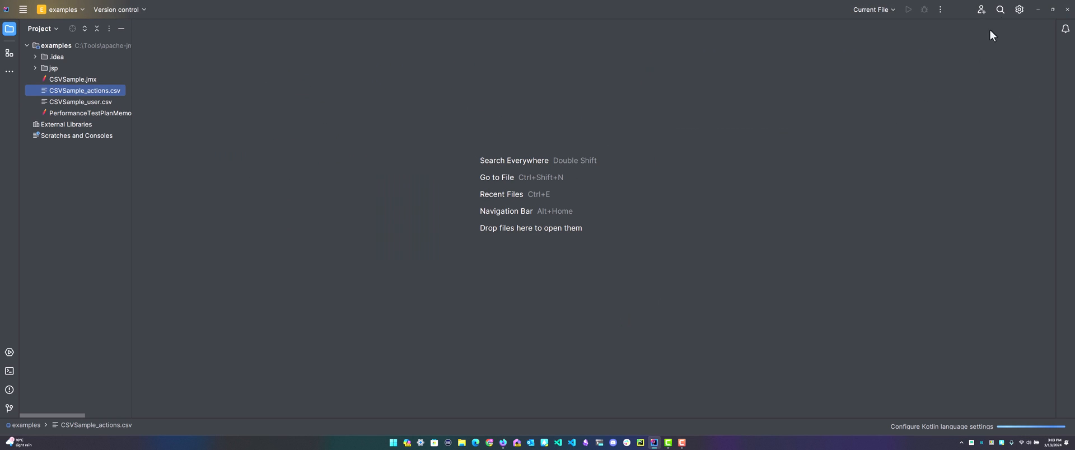
Step: Show JMeter Viewer 1.2.4's details and Additional Info, and filter settings by 'JMeter'
{"action": "left_click", "coordinate": [1019, 9]}
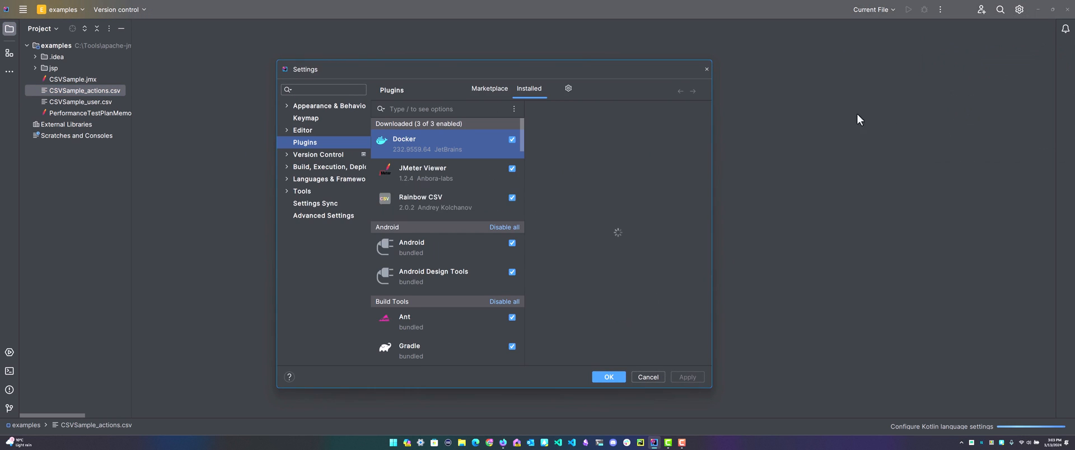
{"action": "left_click", "coordinate": [421, 172]}
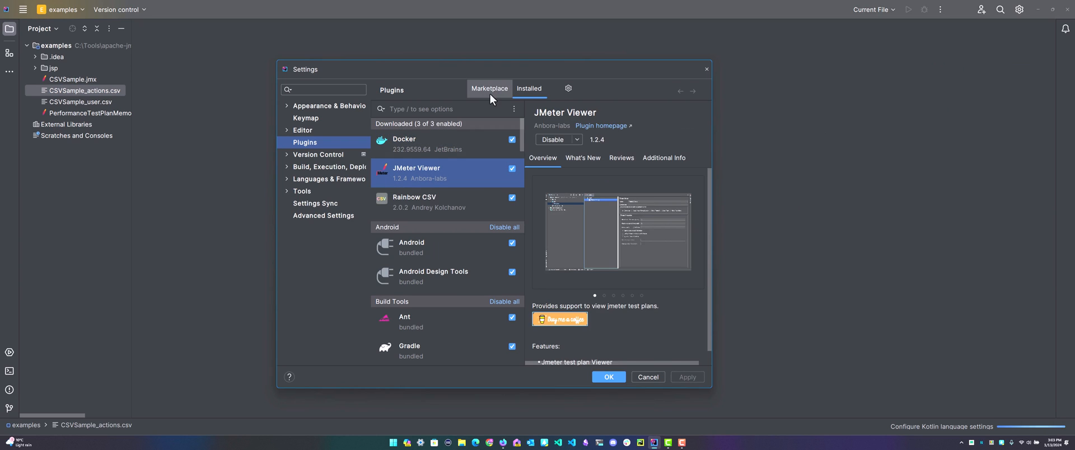
{"action": "mouse_move", "coordinate": [474, 189]}
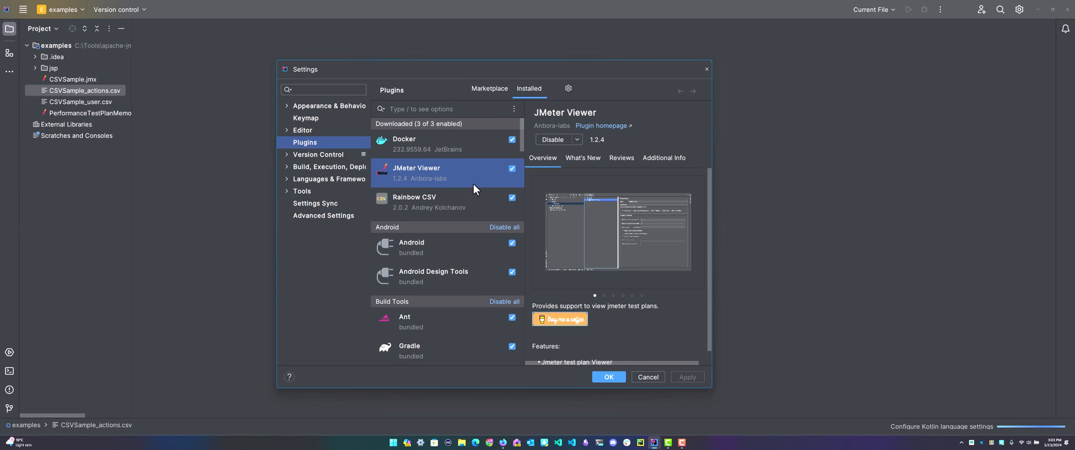
{"action": "mouse_move", "coordinate": [609, 150]}
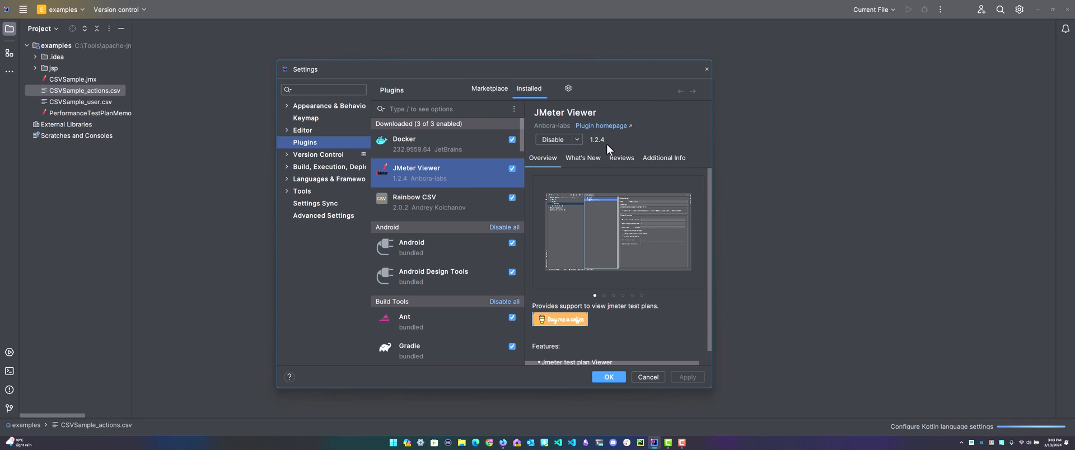
{"action": "mouse_move", "coordinate": [582, 158]}
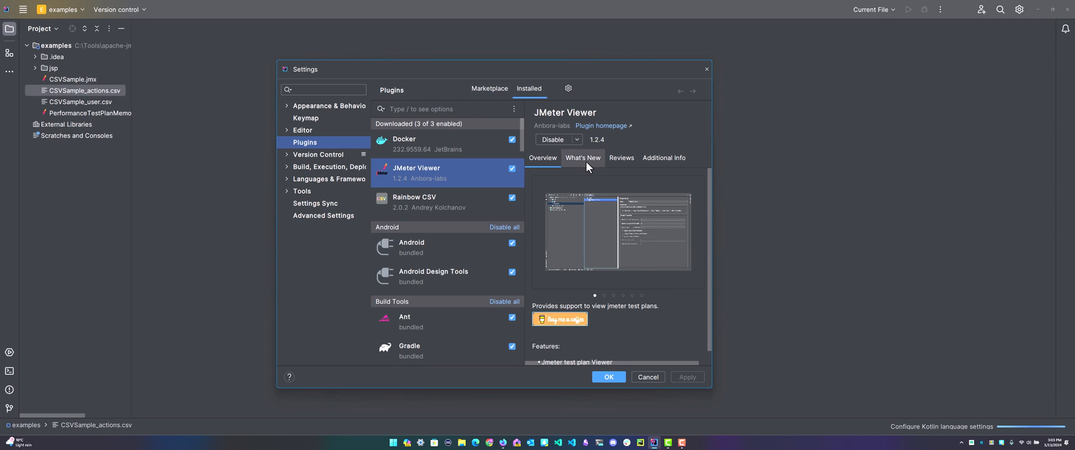
{"action": "left_click", "coordinate": [662, 158]}
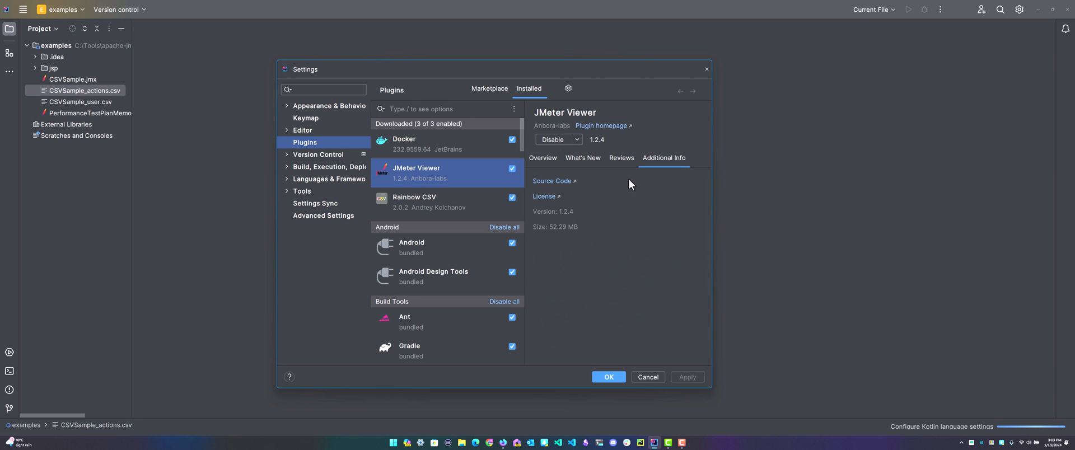
{"action": "type", "text": "J"}
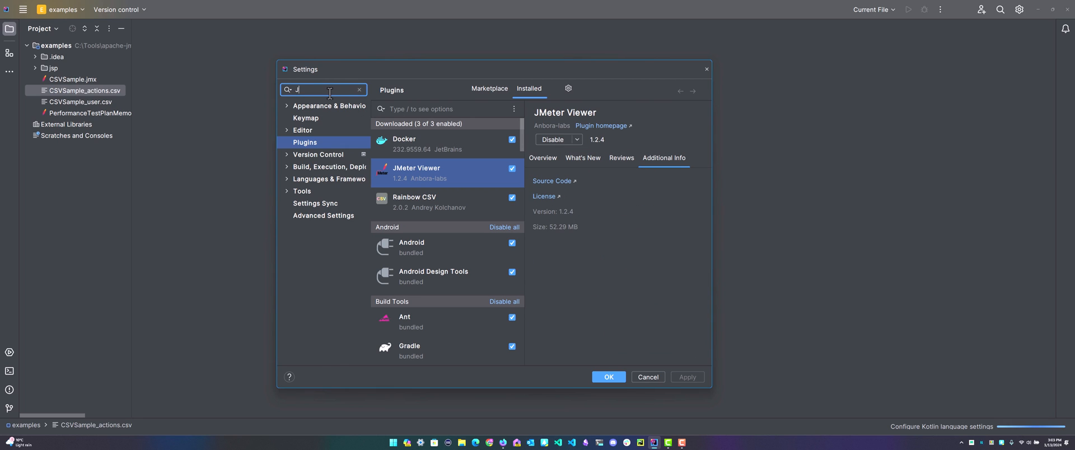
{"action": "type", "text": "Meter"}
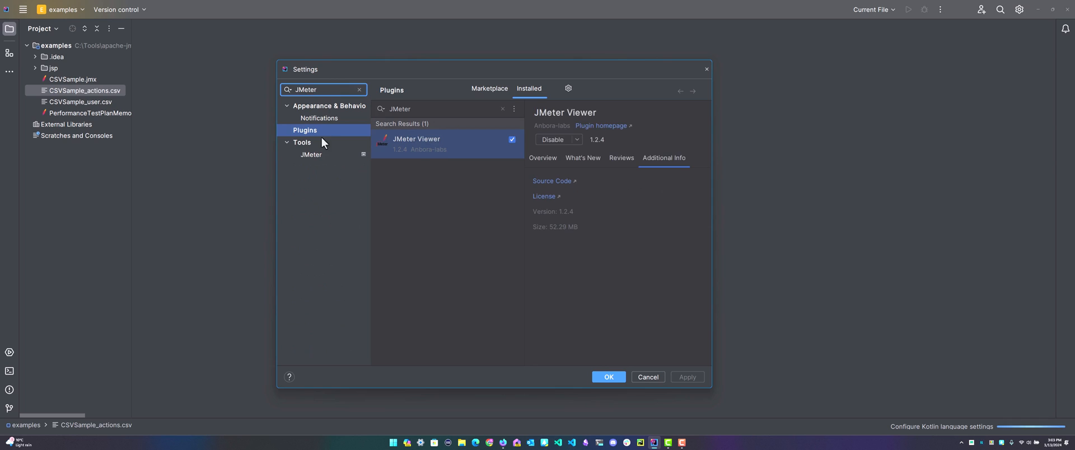
Step: Review JMeter home options, keep internal JMeter 5.5.1, then select CSVSample_actions.csv
{"action": "left_click", "coordinate": [311, 155]}
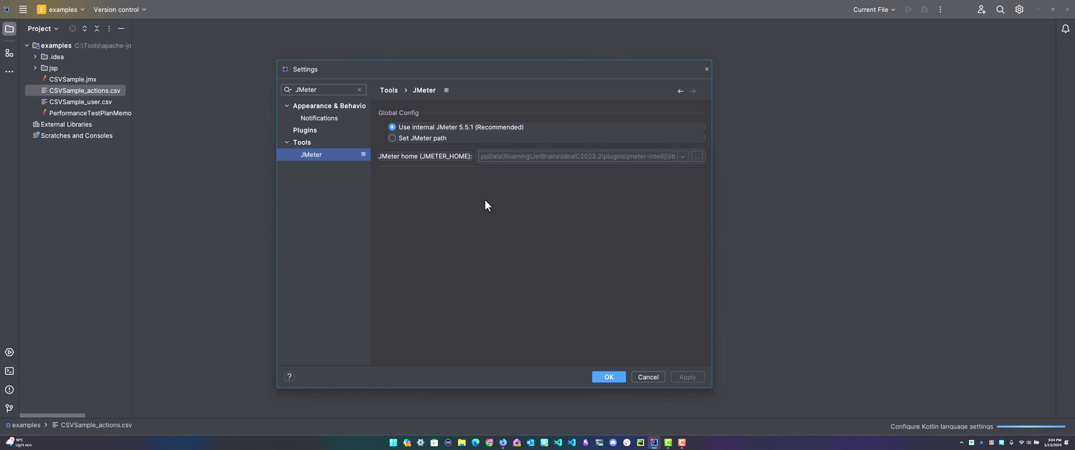
{"action": "mouse_move", "coordinate": [468, 138]}
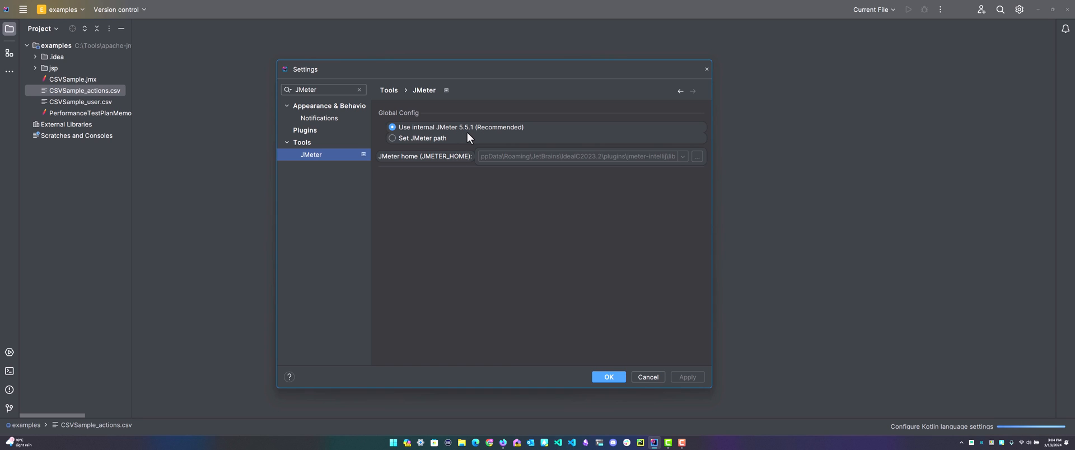
{"action": "mouse_move", "coordinate": [430, 149]}
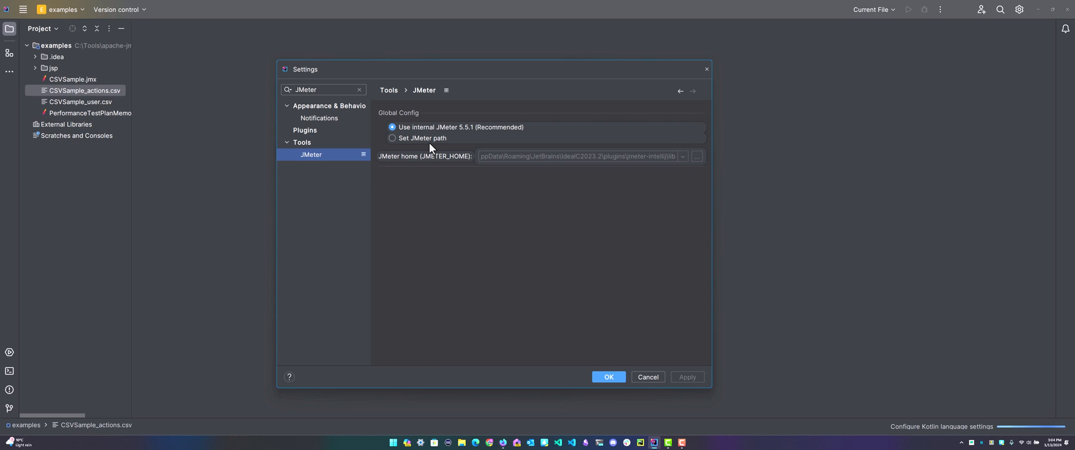
{"action": "left_click", "coordinate": [391, 137]}
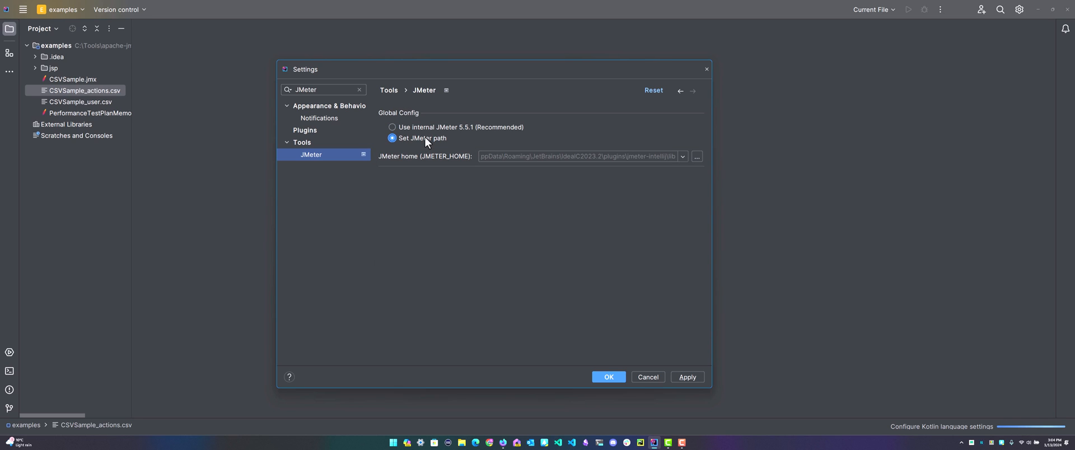
{"action": "mouse_move", "coordinate": [495, 169]}
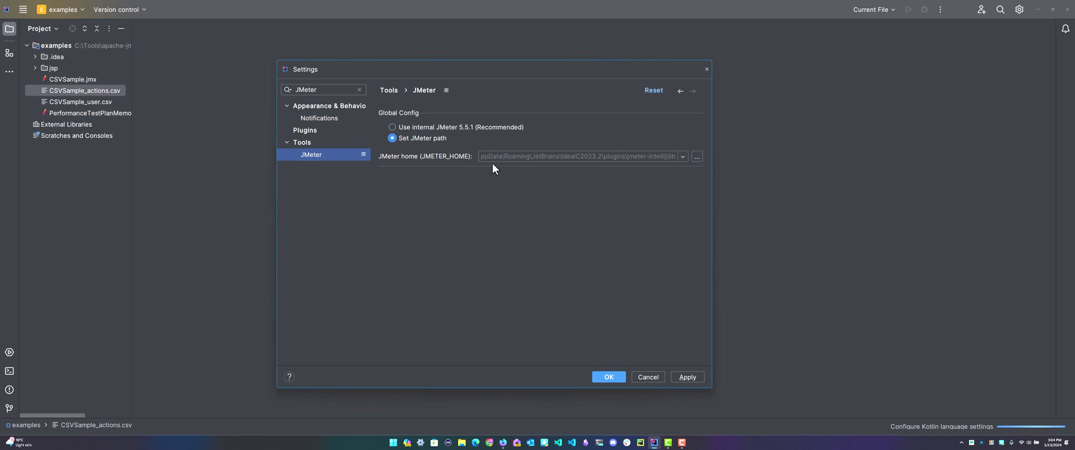
{"action": "left_click", "coordinate": [579, 156]}
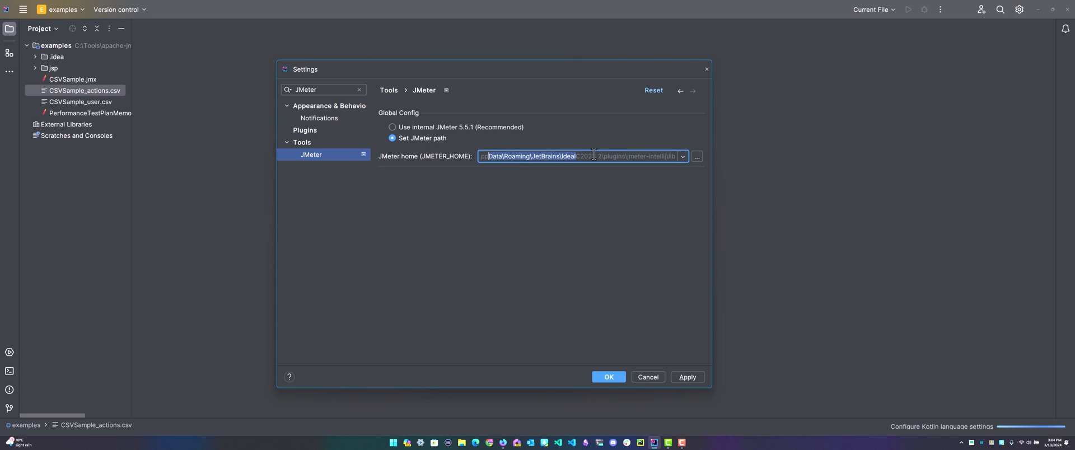
{"action": "left_click", "coordinate": [391, 128]}
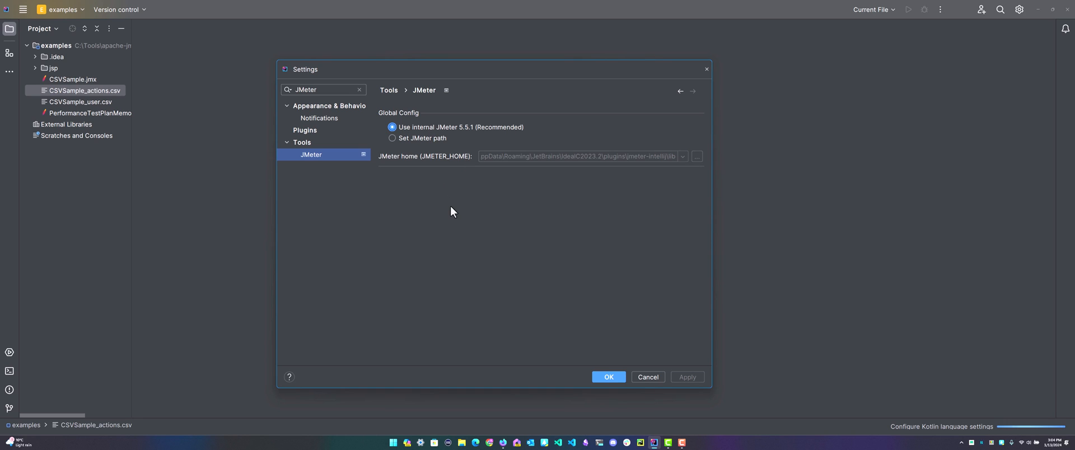
{"action": "left_click", "coordinate": [608, 377]}
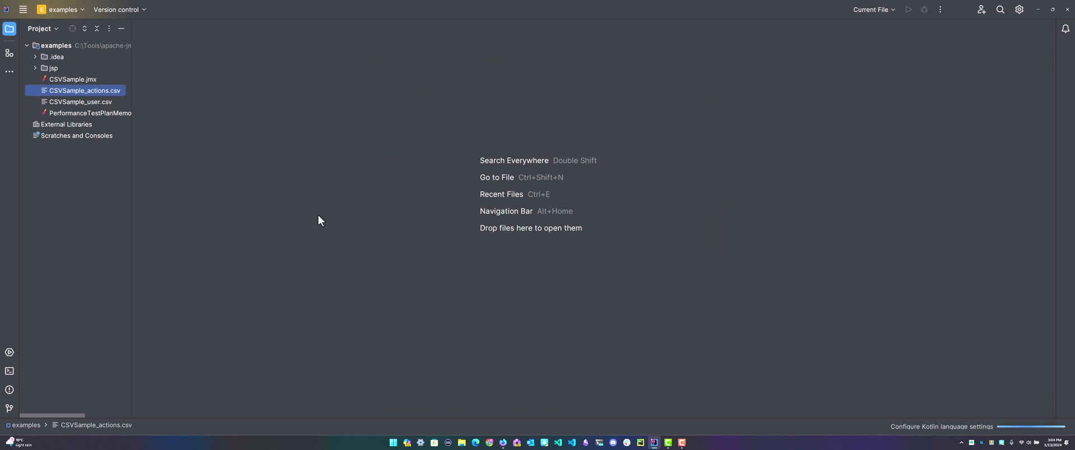
Step: Widen the Project panel to show full names and open CSVSample.jmx in the JMeter viewer
{"action": "left_click", "coordinate": [73, 79]}
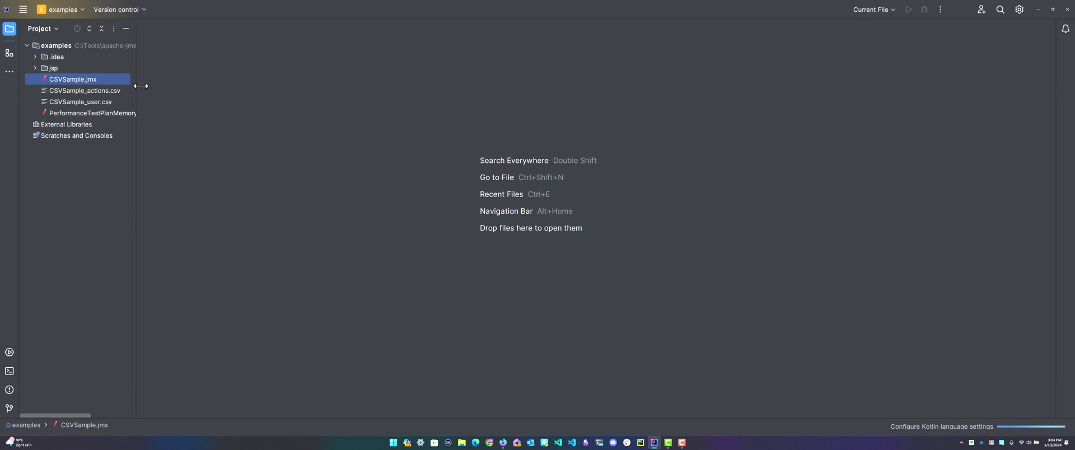
{"action": "left_click_drag", "start_coordinate": [135, 85], "coordinate": [183, 86]}
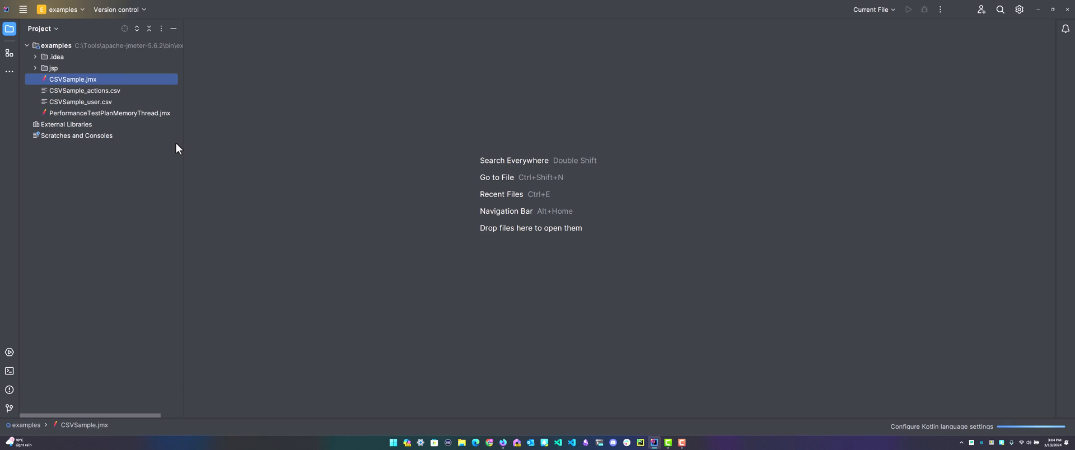
{"action": "left_click_drag", "start_coordinate": [182, 76], "coordinate": [226, 75]}
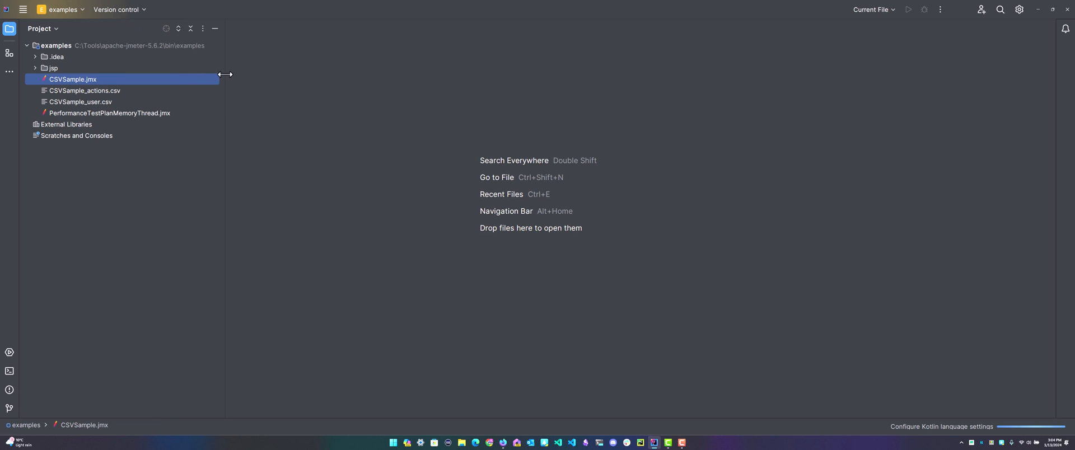
{"action": "mouse_move", "coordinate": [183, 57]}
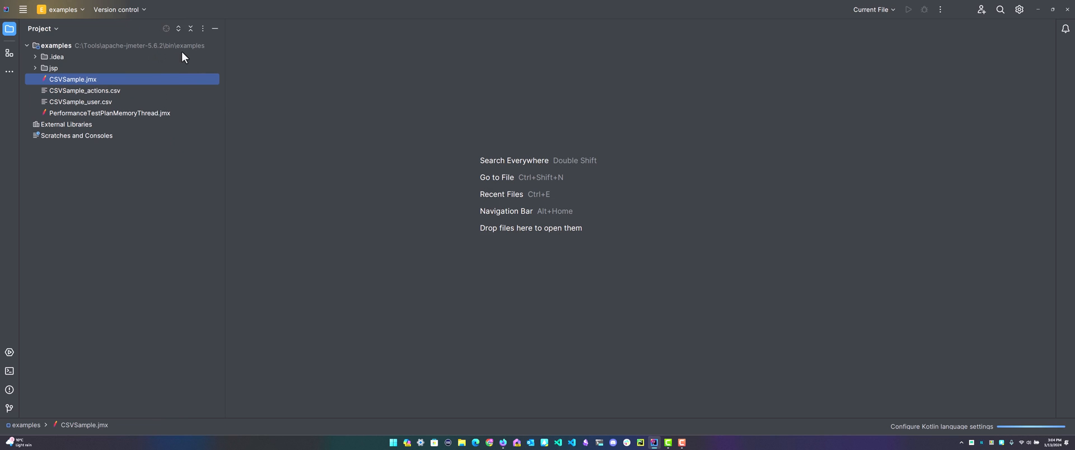
{"action": "mouse_move", "coordinate": [83, 82]}
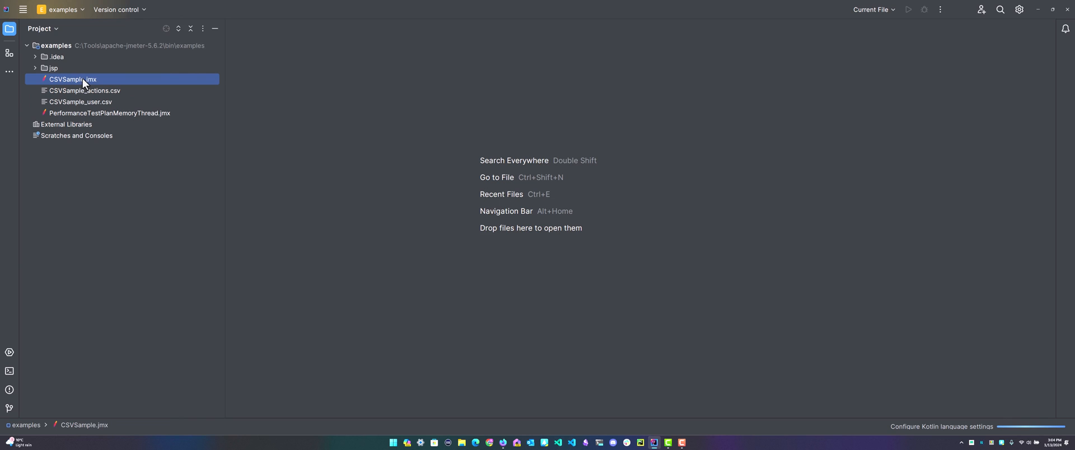
{"action": "double_click", "coordinate": [72, 79]}
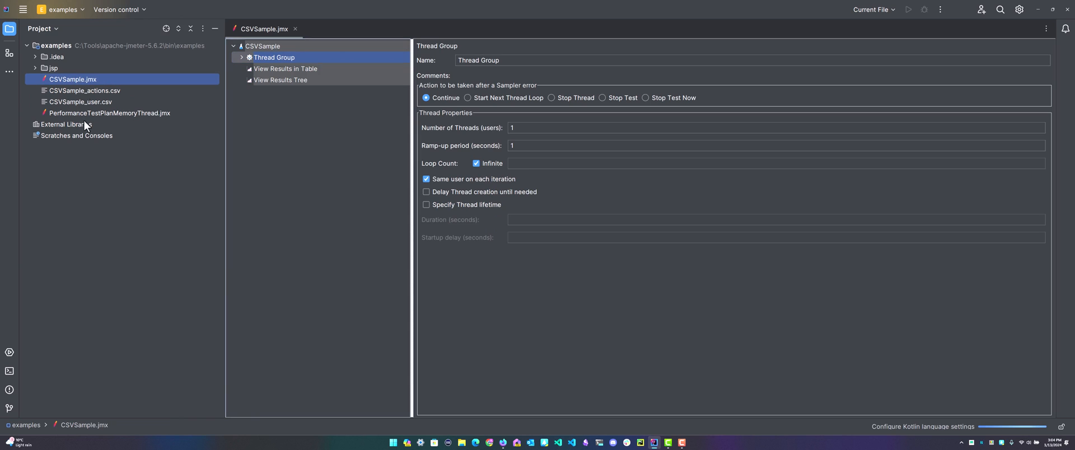
{"action": "mouse_move", "coordinate": [287, 74]}
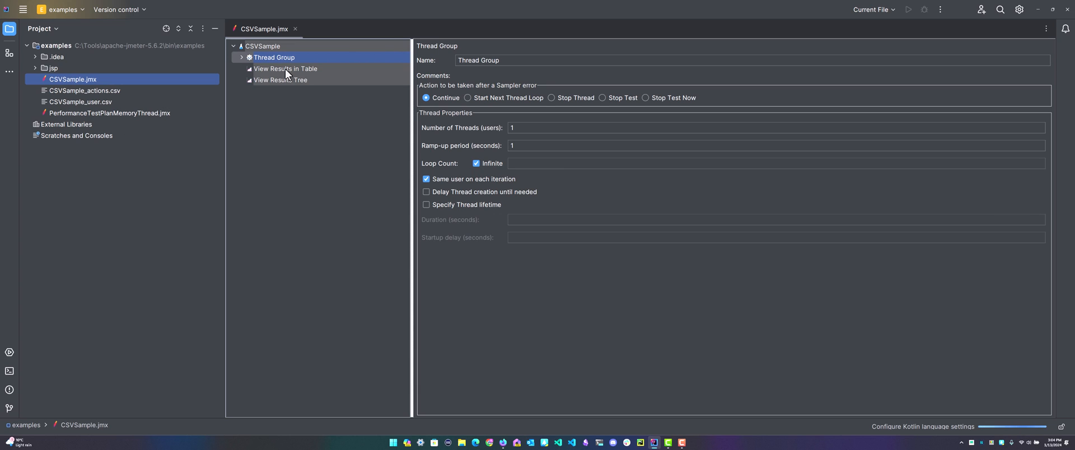
{"action": "mouse_move", "coordinate": [288, 167]}
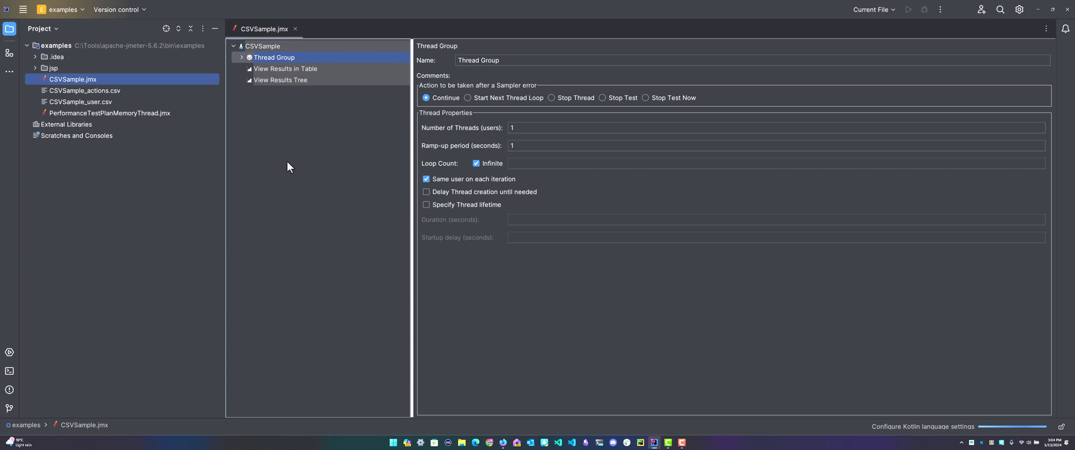
{"action": "mouse_move", "coordinate": [246, 66]}
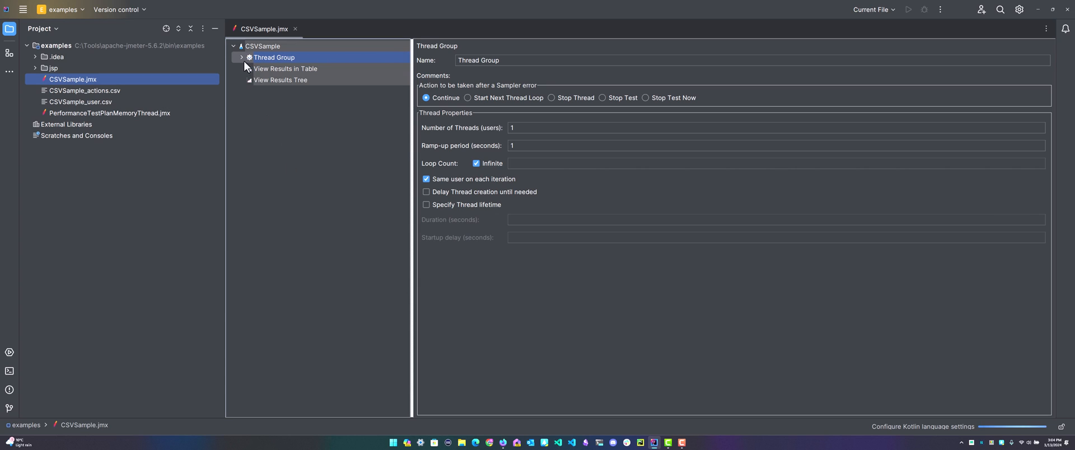
Step: Expand the Thread Group, While and If Controllers, rename to 'Thread Group 1', view last Java Request
{"action": "left_click", "coordinate": [242, 58]}
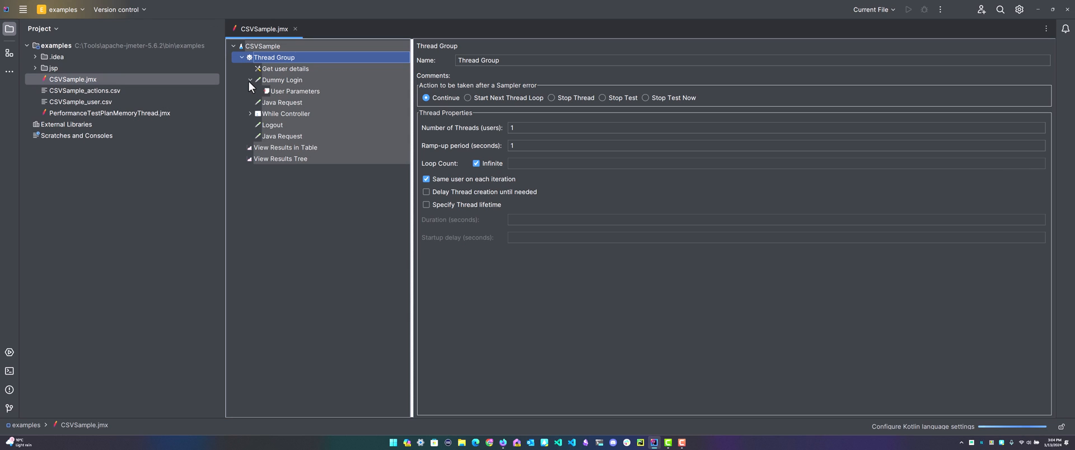
{"action": "left_click", "coordinate": [251, 114]}
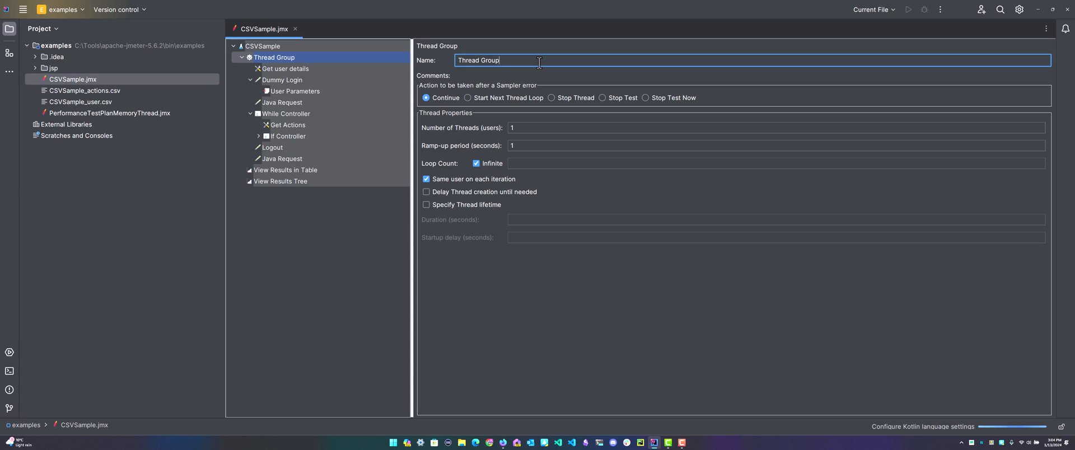
{"action": "type", "text": "1"}
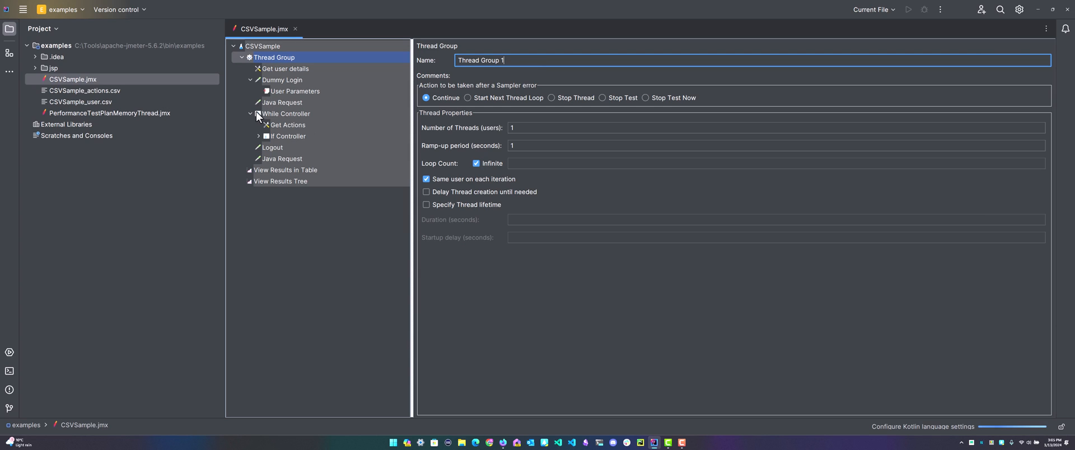
{"action": "left_click", "coordinate": [259, 135]}
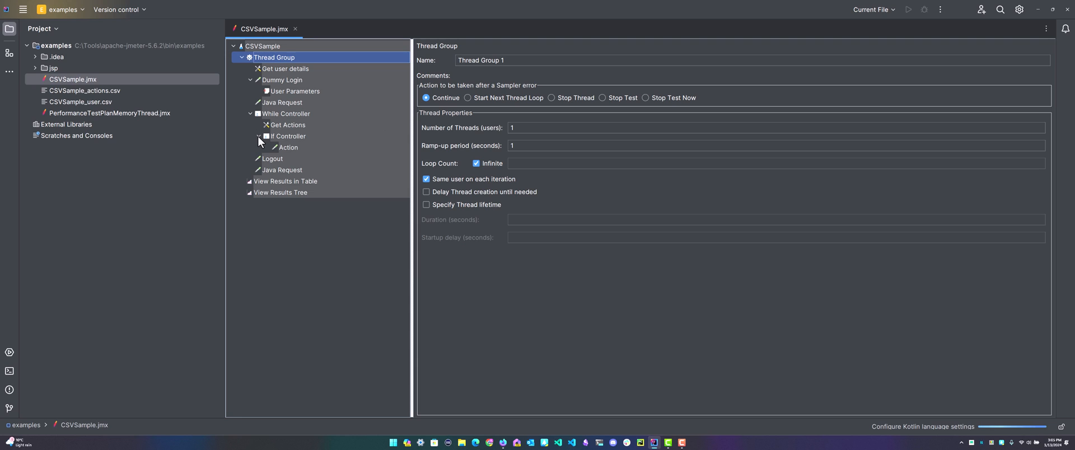
{"action": "left_click", "coordinate": [281, 169]}
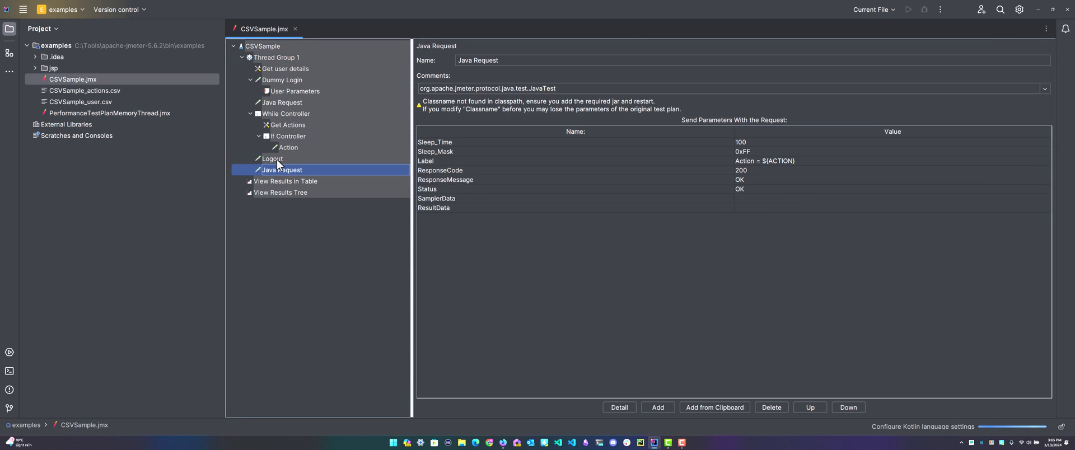
Step: Select the Logout sampler and add parameter rows, including one named 'test'
{"action": "left_click", "coordinate": [272, 158]}
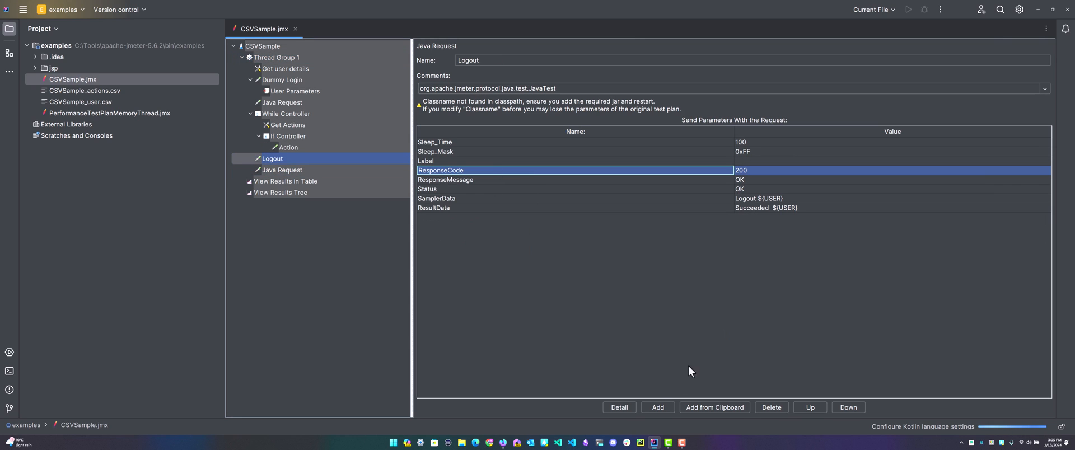
{"action": "left_click", "coordinate": [656, 407]}
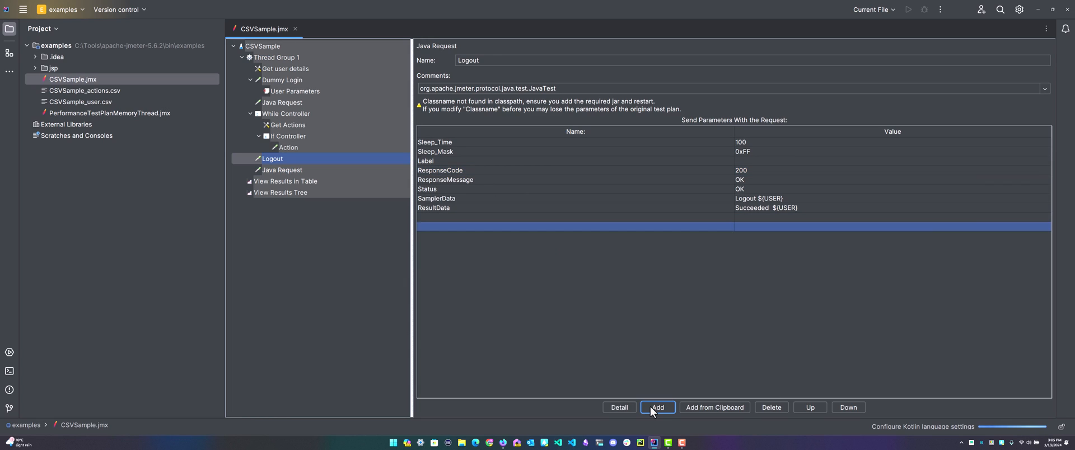
{"action": "left_click", "coordinate": [657, 407]}
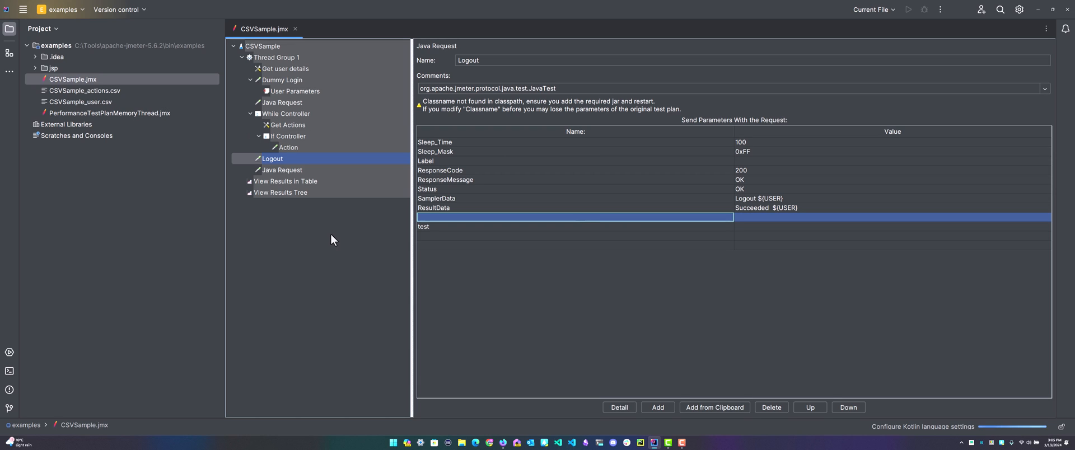
{"action": "mouse_move", "coordinate": [699, 45]}
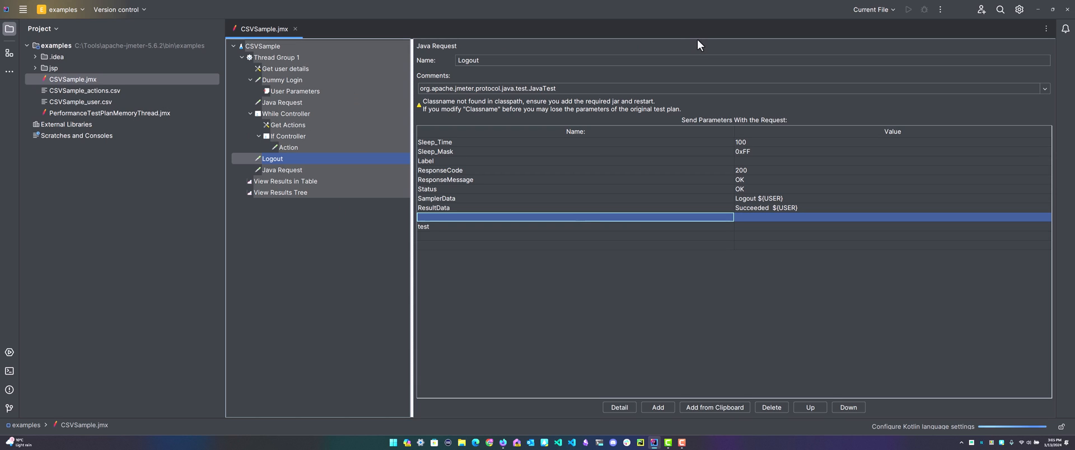